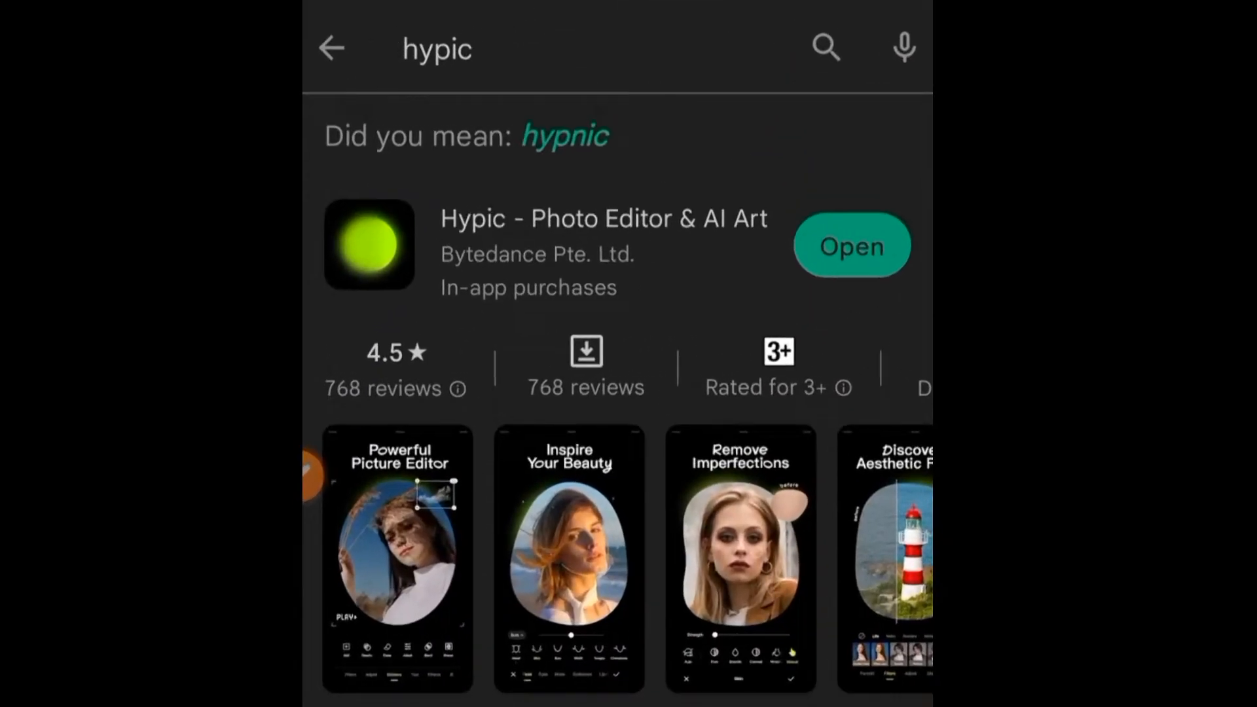
Verify Hypic shows Open in the Play Store search, then go to the app drawer.
{"action": "left_click", "coordinate": [601, 244]}
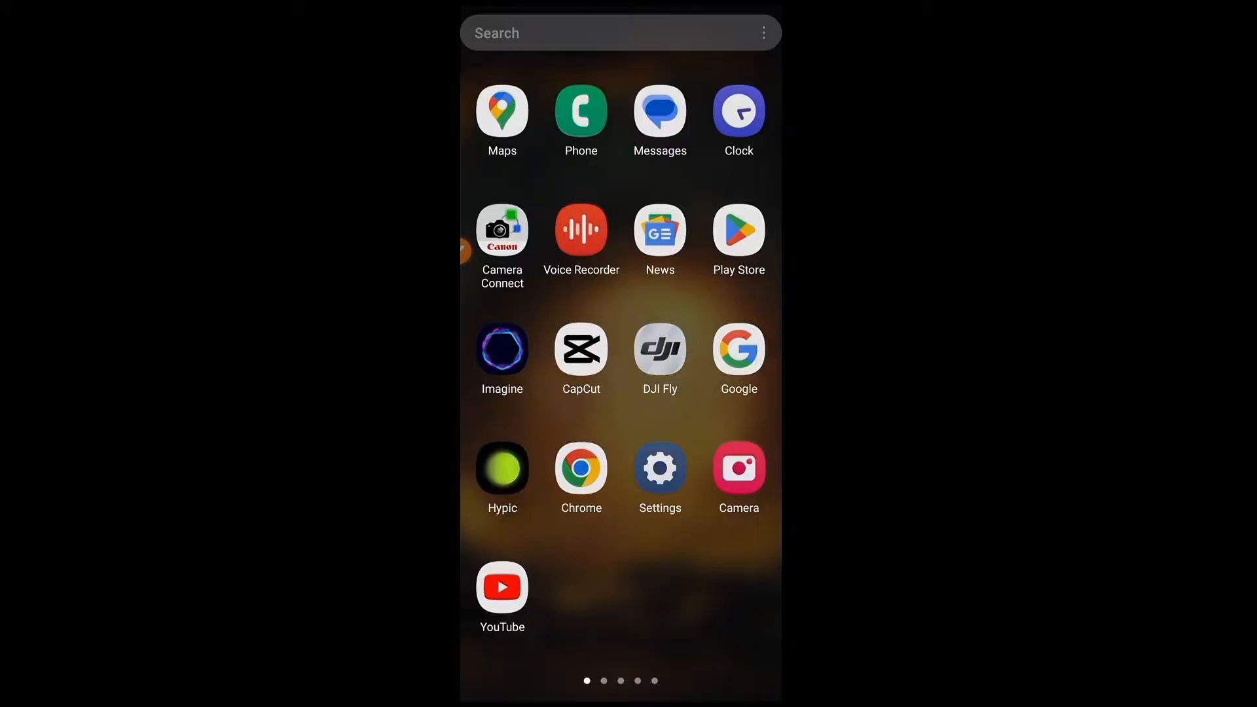
Launch Hypic from its icon in the app drawer.
{"action": "left_click", "coordinate": [502, 467]}
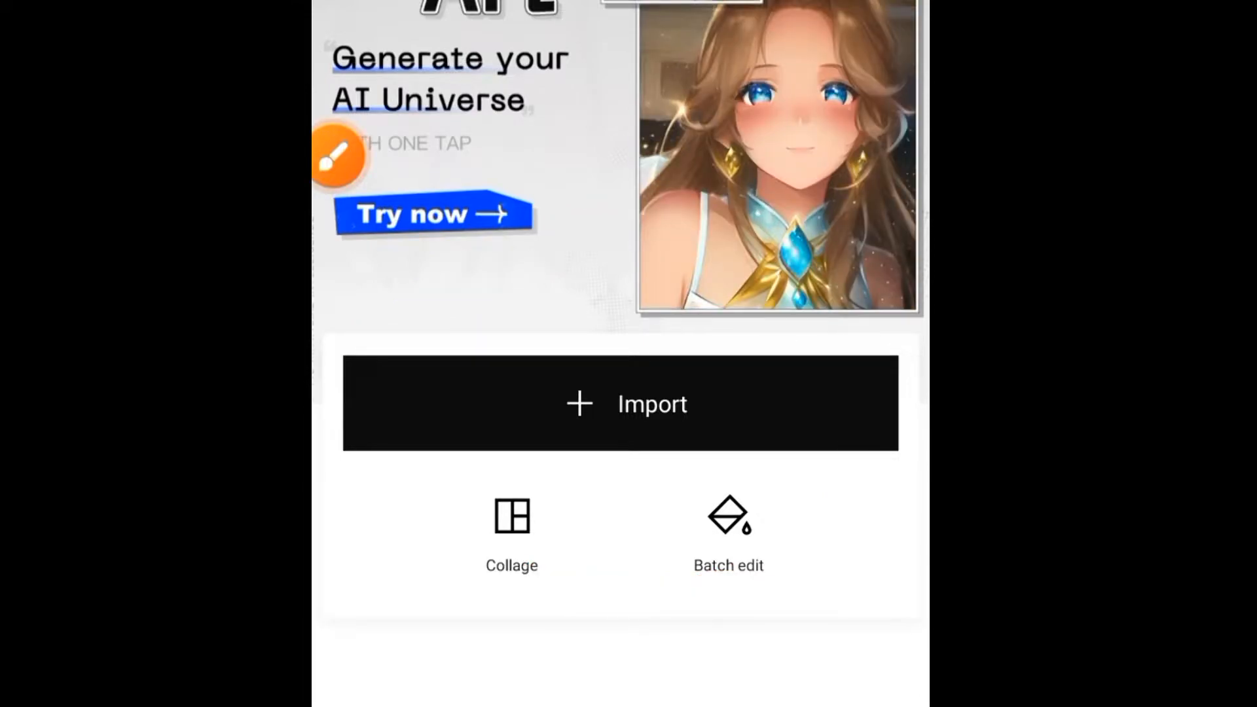
Choose Background from Hypic's photo picker to get an empty transparent canvas.
{"action": "left_click", "coordinate": [621, 402]}
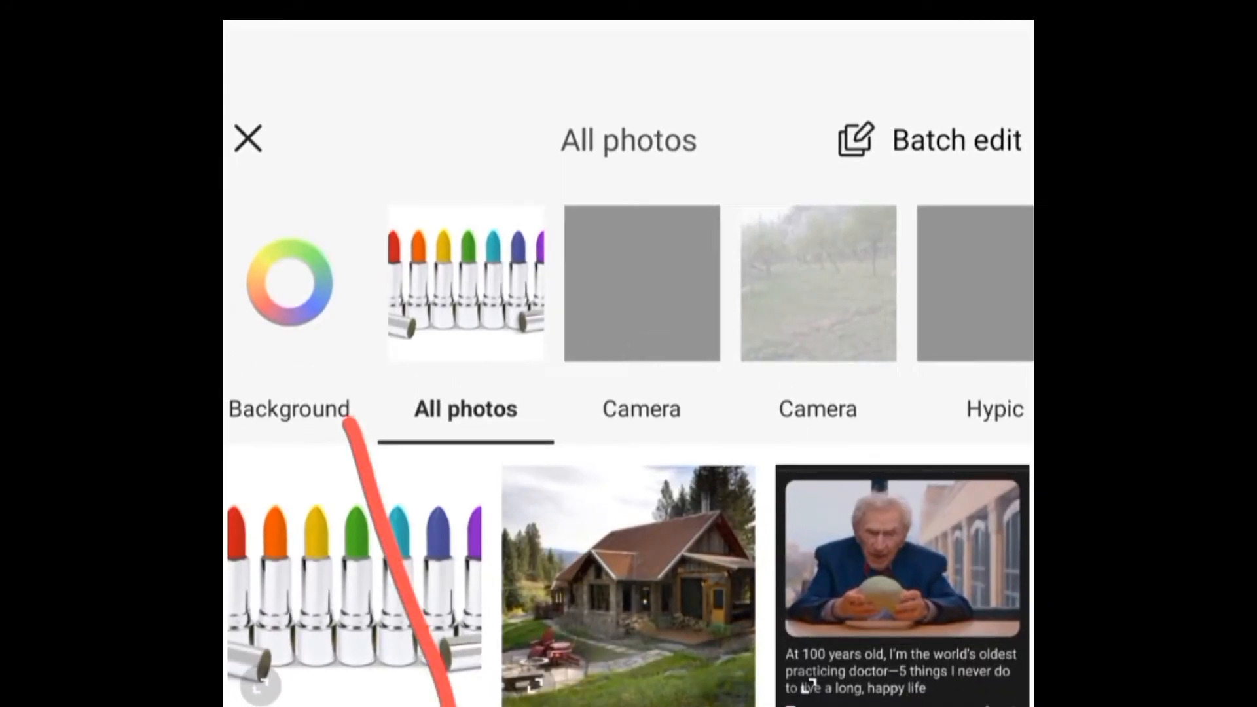
{"action": "left_click", "coordinate": [289, 408]}
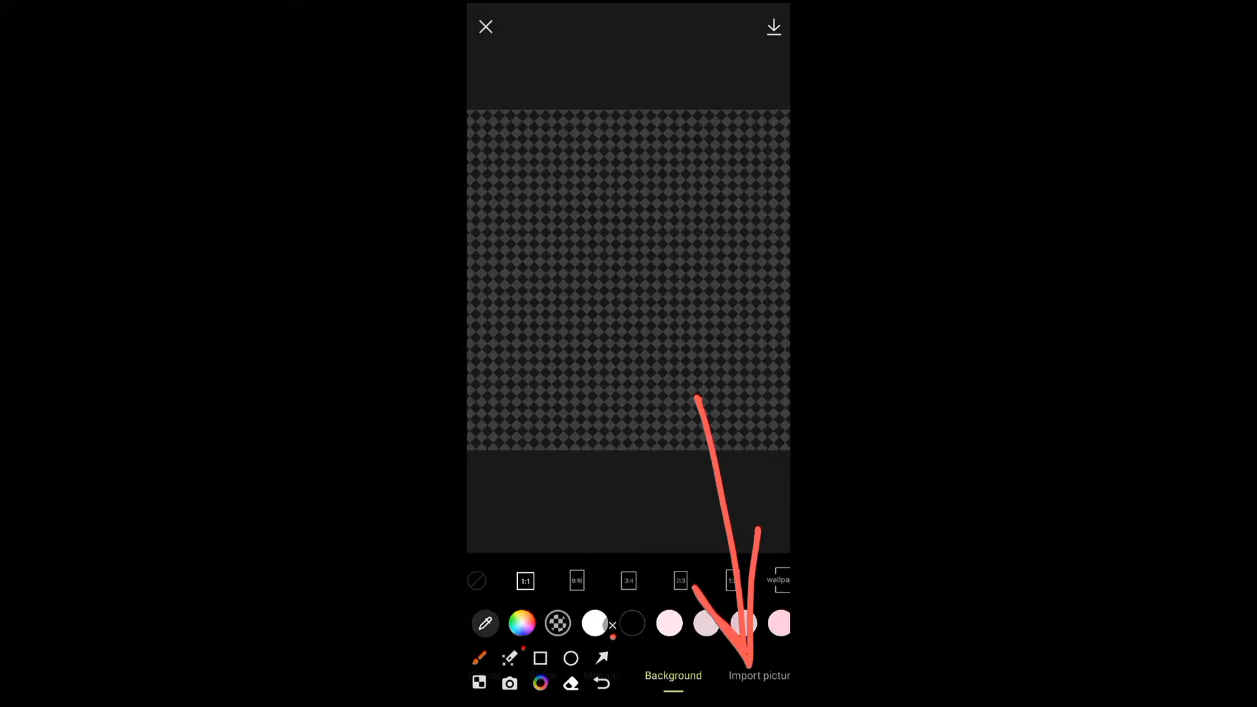
Import the lipstick photo onto the canvas and select its layer under Portrait.
{"action": "left_click", "coordinate": [758, 675]}
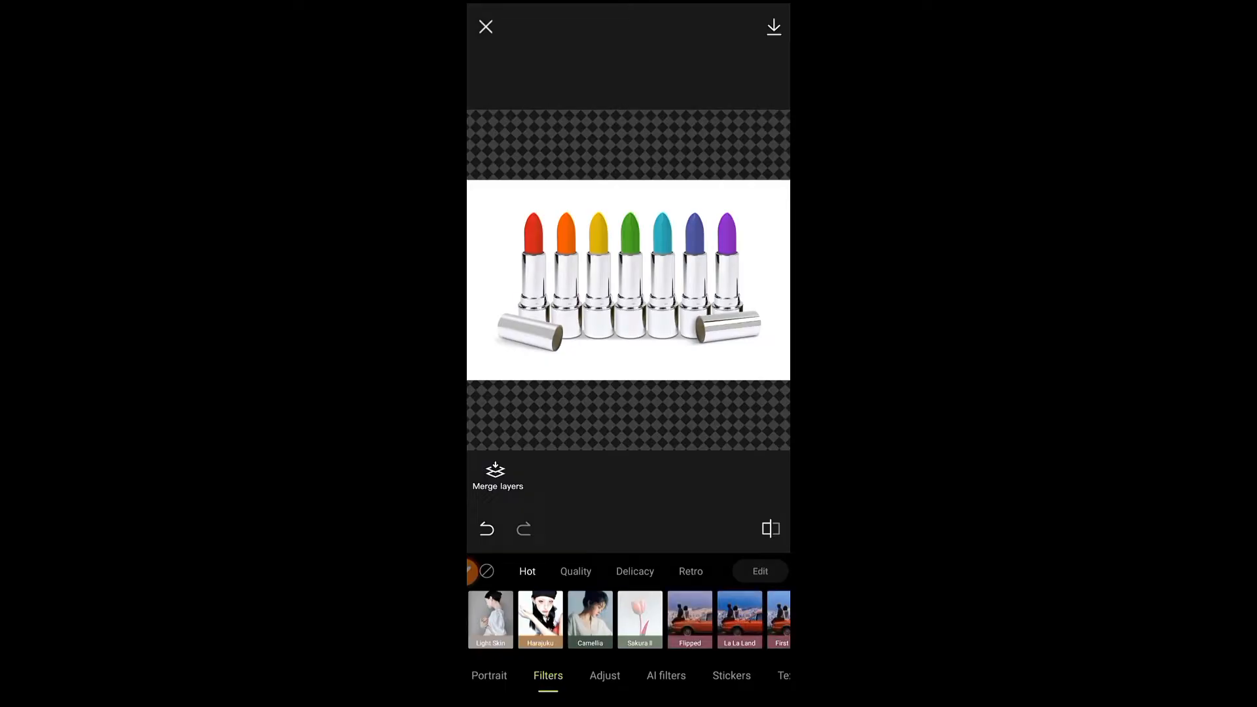
{"action": "left_click", "coordinate": [489, 675]}
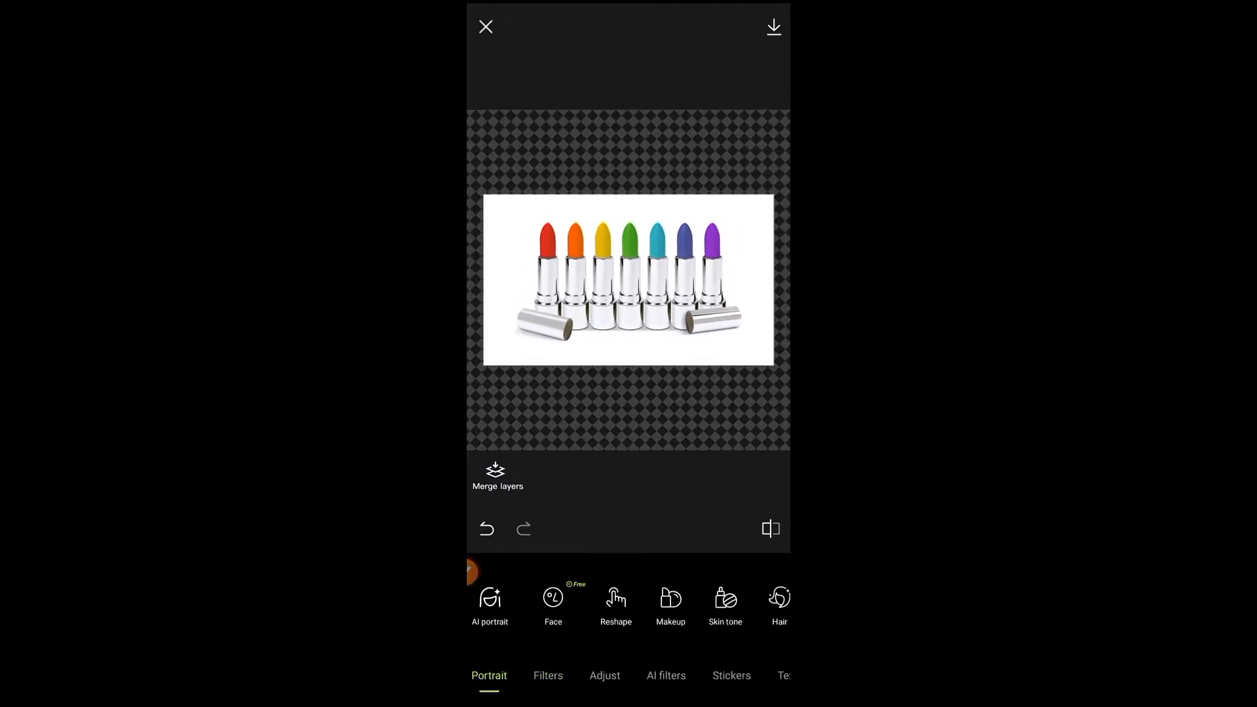
{"action": "left_click", "coordinate": [628, 281]}
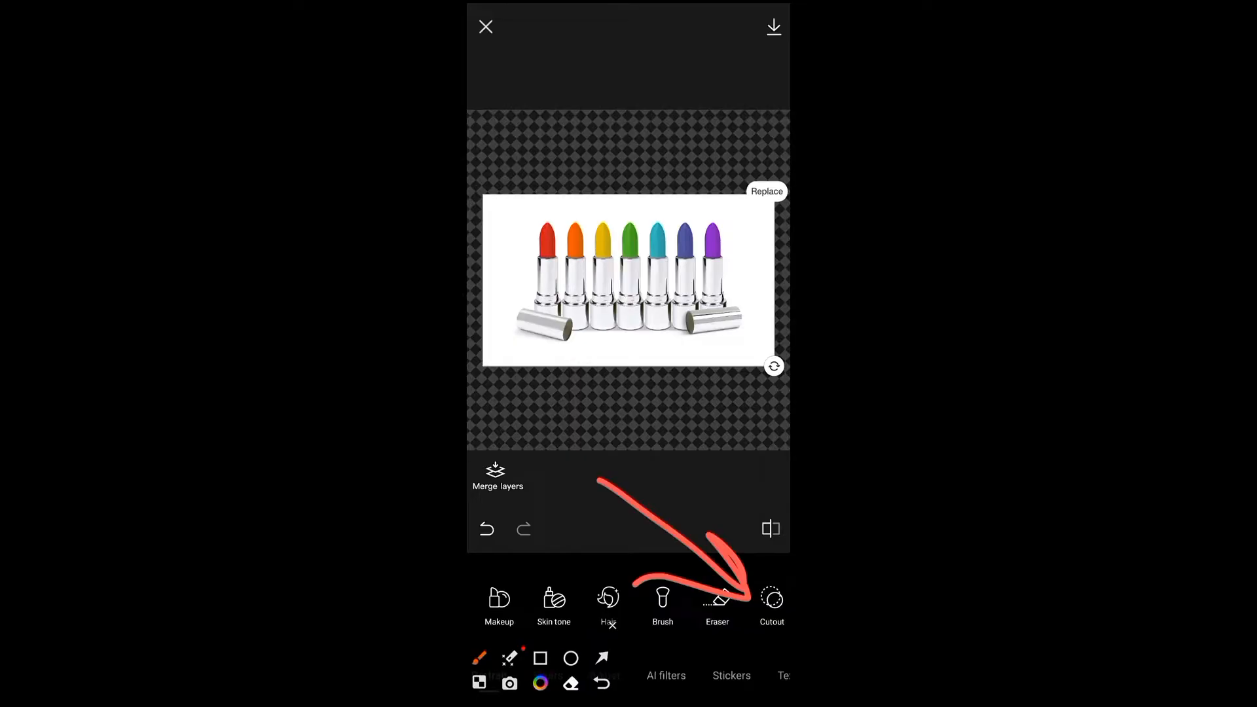
Quick-cutout the seven lipsticks and erase the gaps between them from the mask.
{"action": "left_click", "coordinate": [770, 605]}
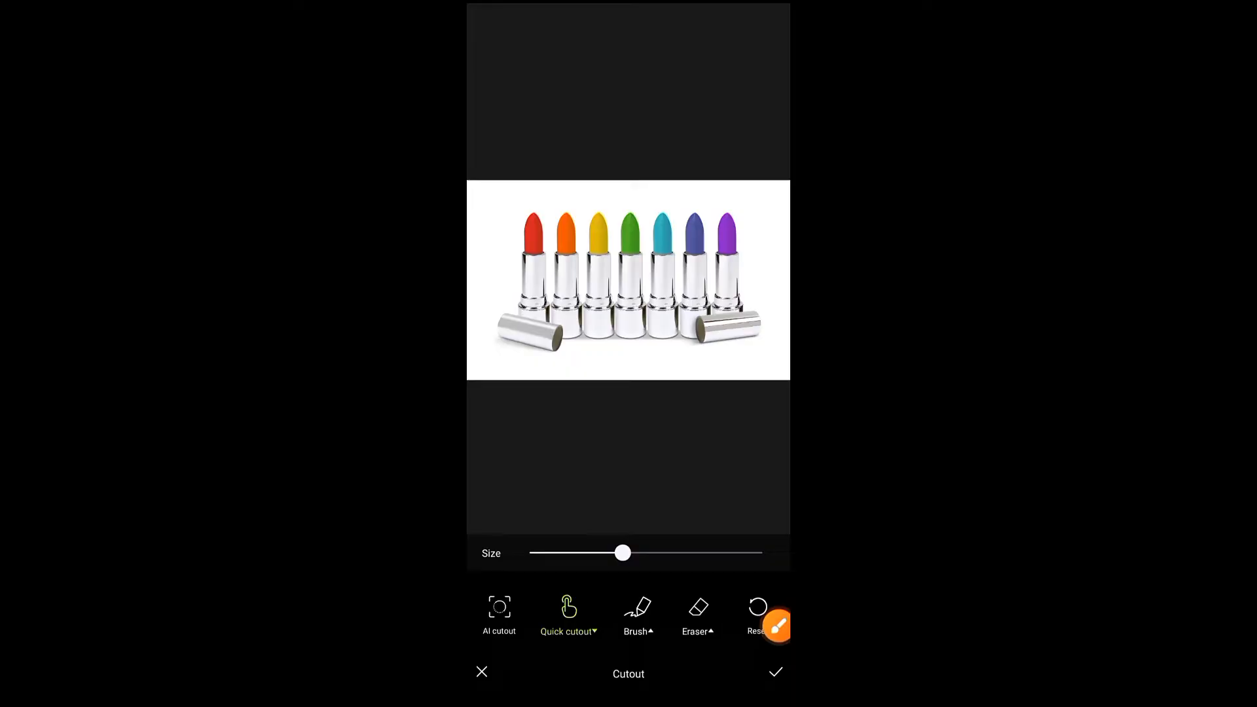
{"action": "left_click", "coordinate": [499, 613]}
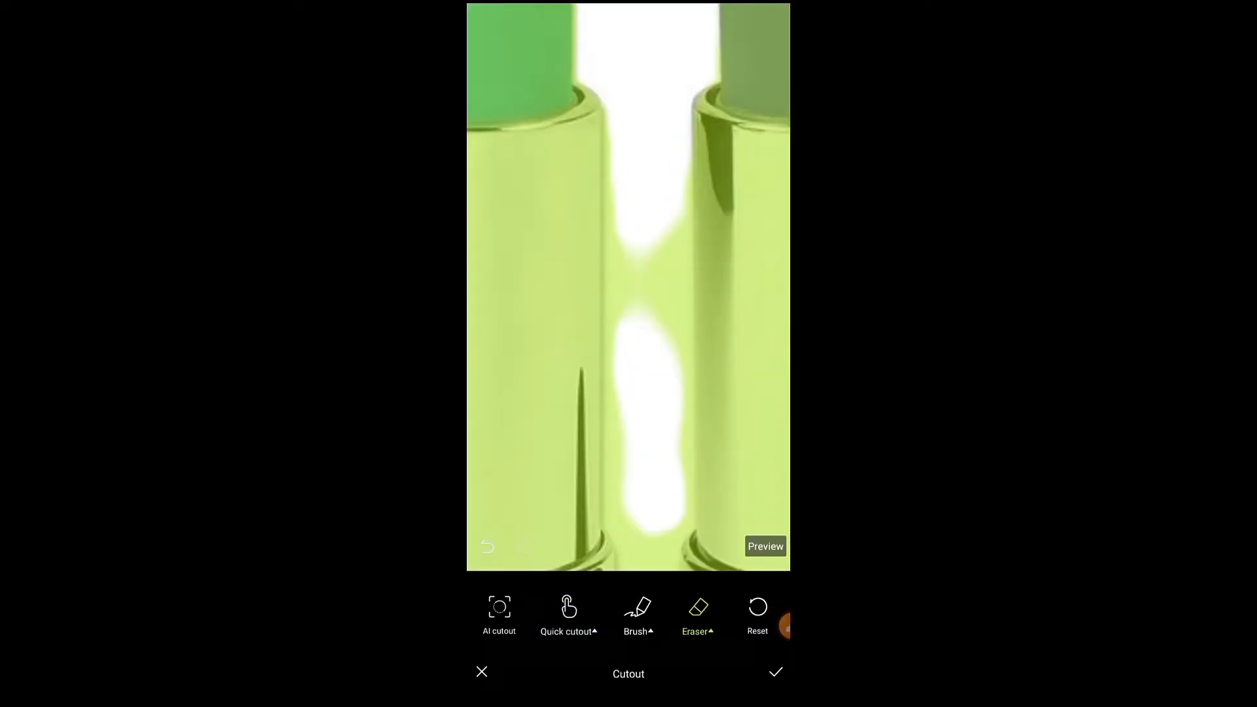
{"action": "left_click", "coordinate": [697, 614]}
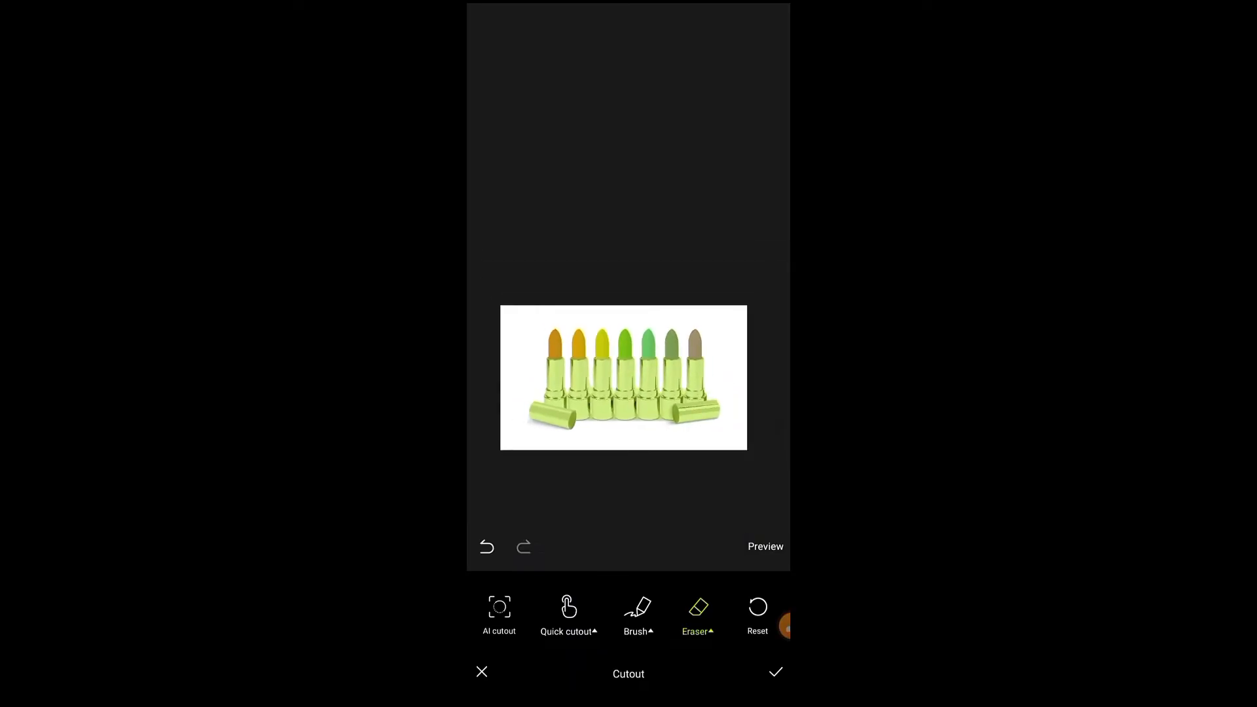
Apply the cutout, set a transparent background, and save the image to the device.
{"action": "left_click", "coordinate": [774, 672]}
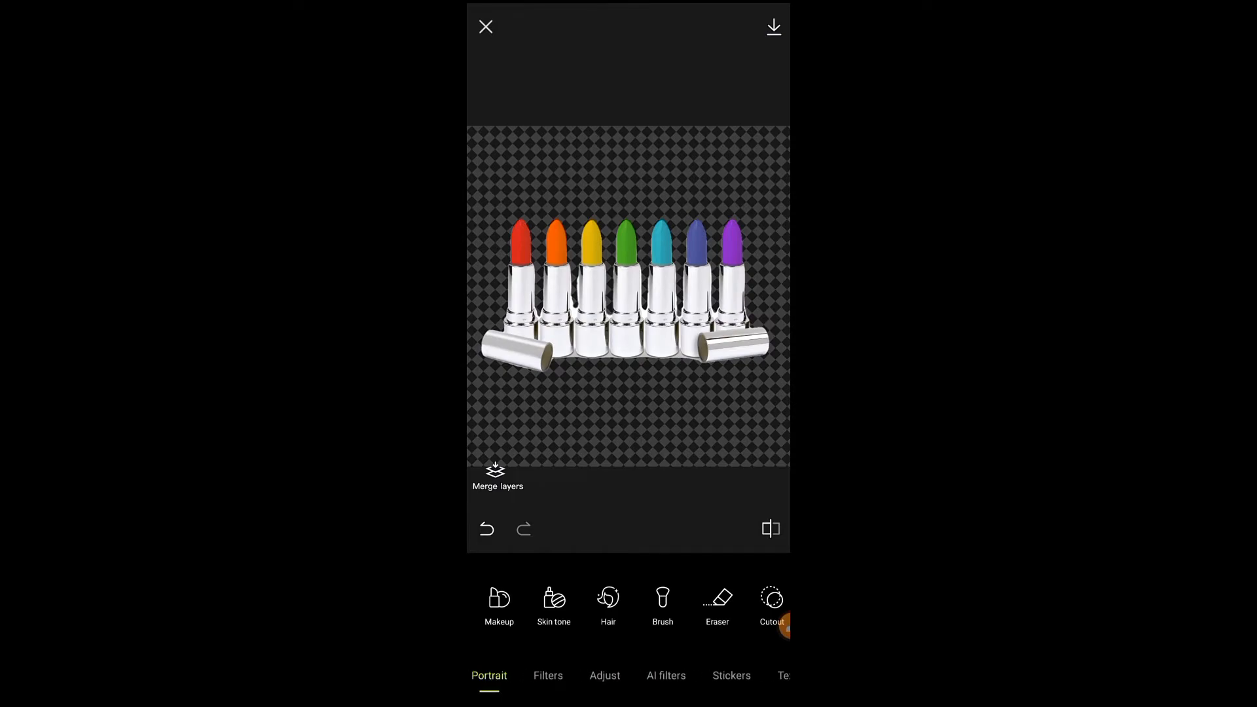
{"action": "scroll", "scroll_direction": "left", "scroll_amount": 3}
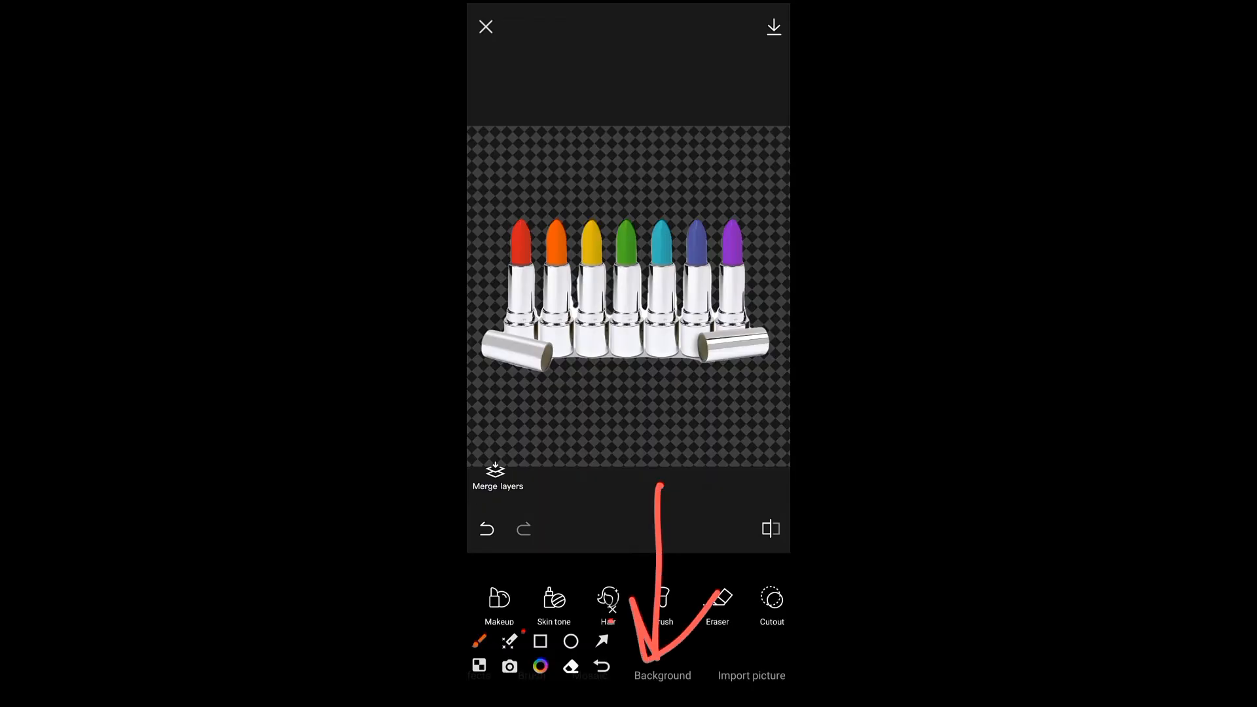
{"action": "left_click", "coordinate": [662, 675]}
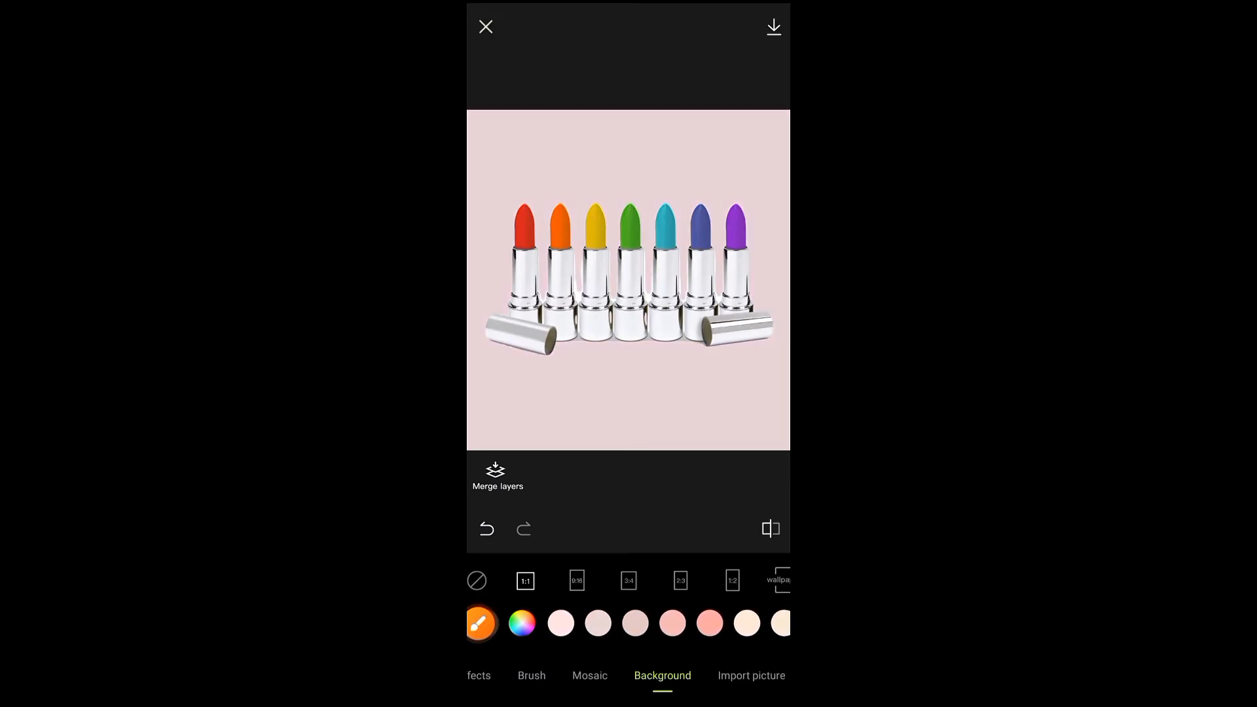
{"action": "left_click", "coordinate": [557, 623]}
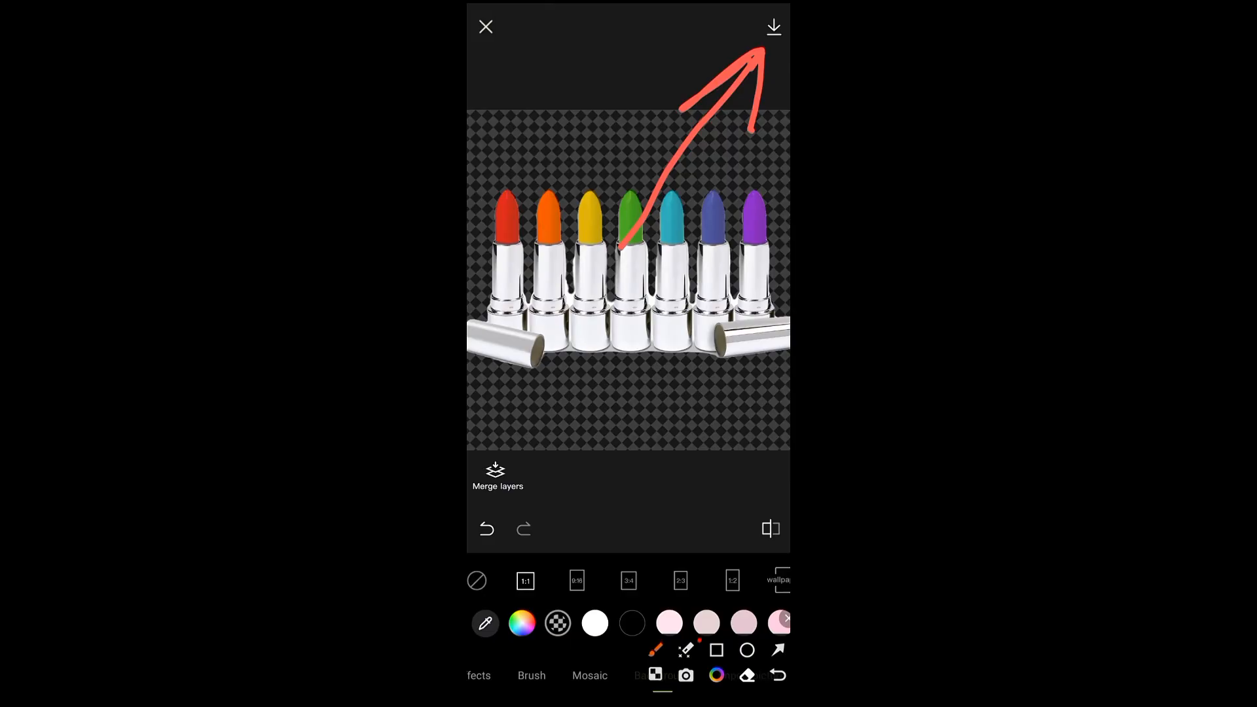
{"action": "left_click", "coordinate": [772, 26]}
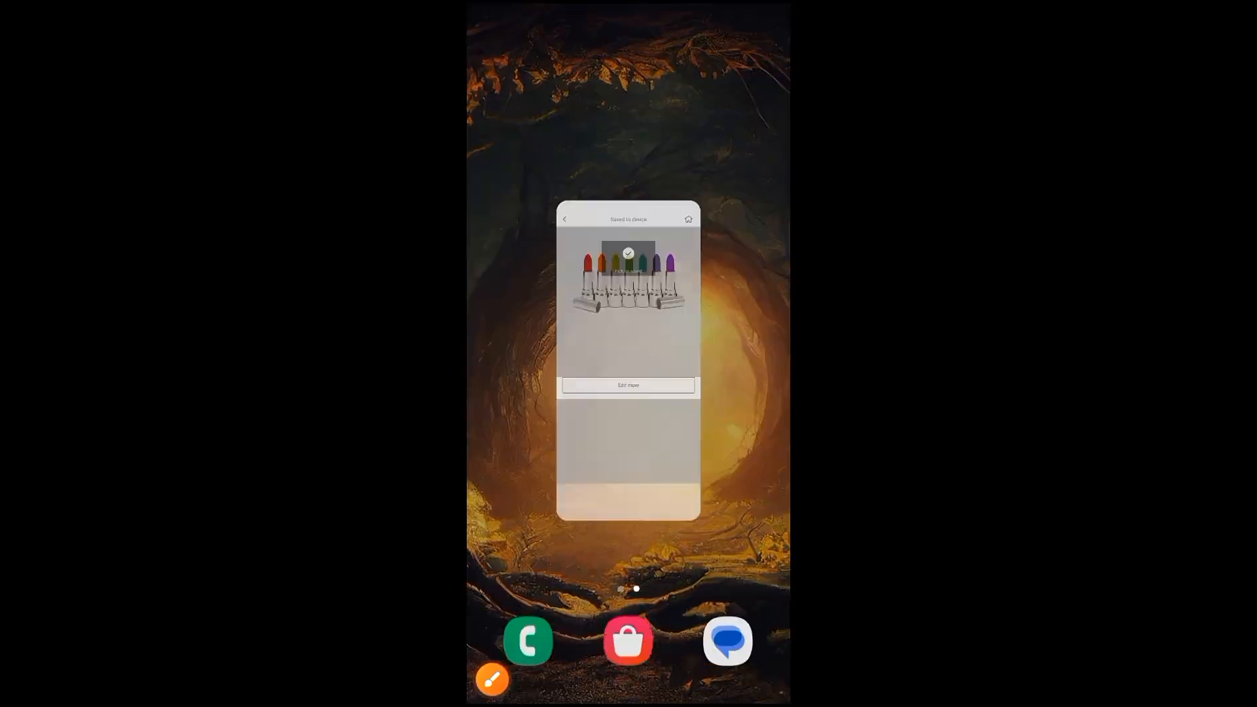